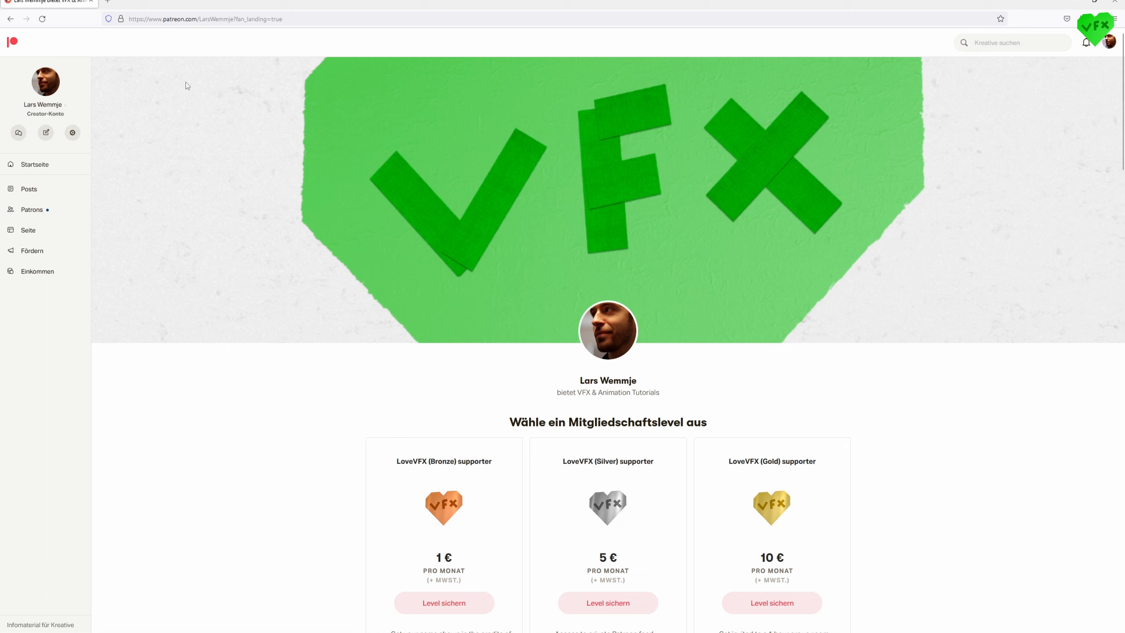
{"action": "mouse_move", "coordinate": [363, 310]}
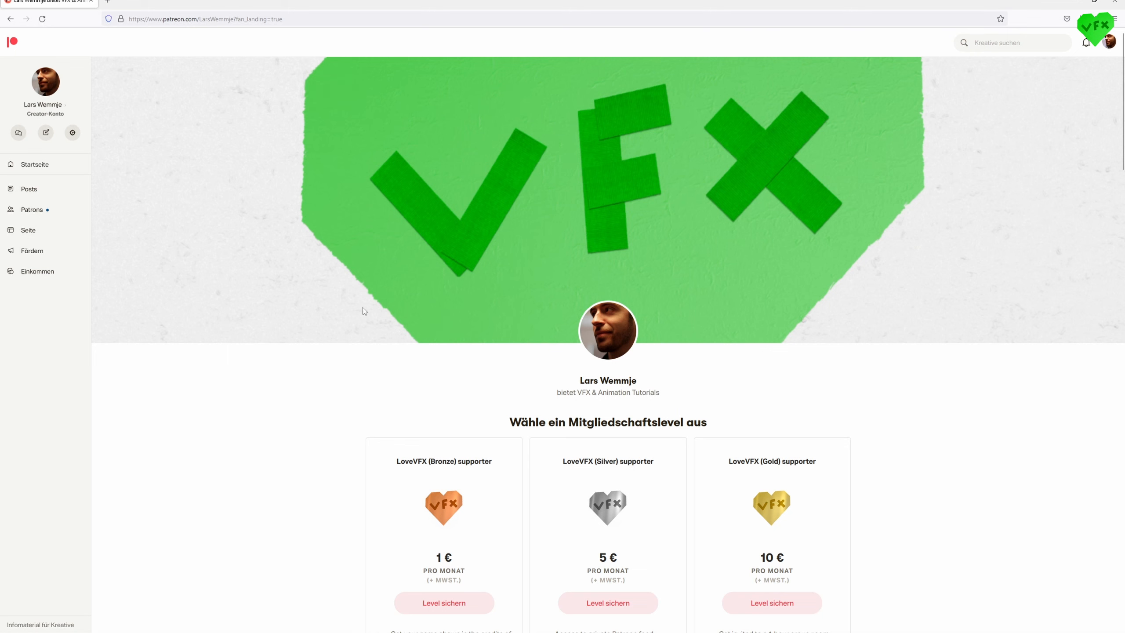
Step: Show karma1's sampling settings: noise level 0.005, variance pixel oracle, 30 pixel samples
{"action": "scroll", "scroll_direction": "down", "scroll_amount": 3}
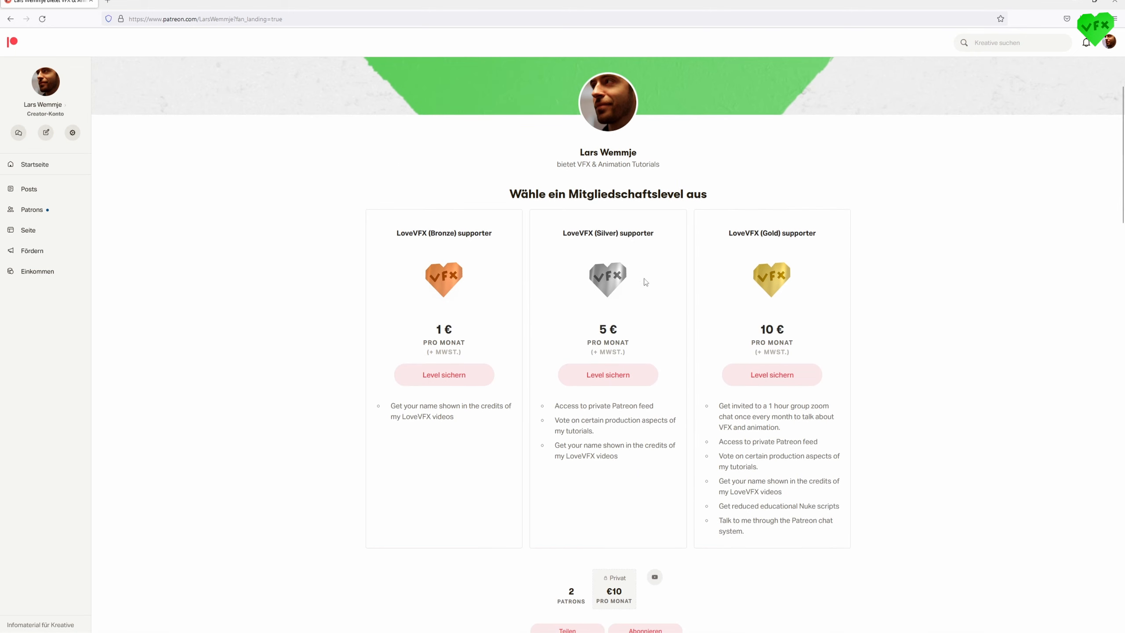
{"action": "mouse_move", "coordinate": [713, 277]}
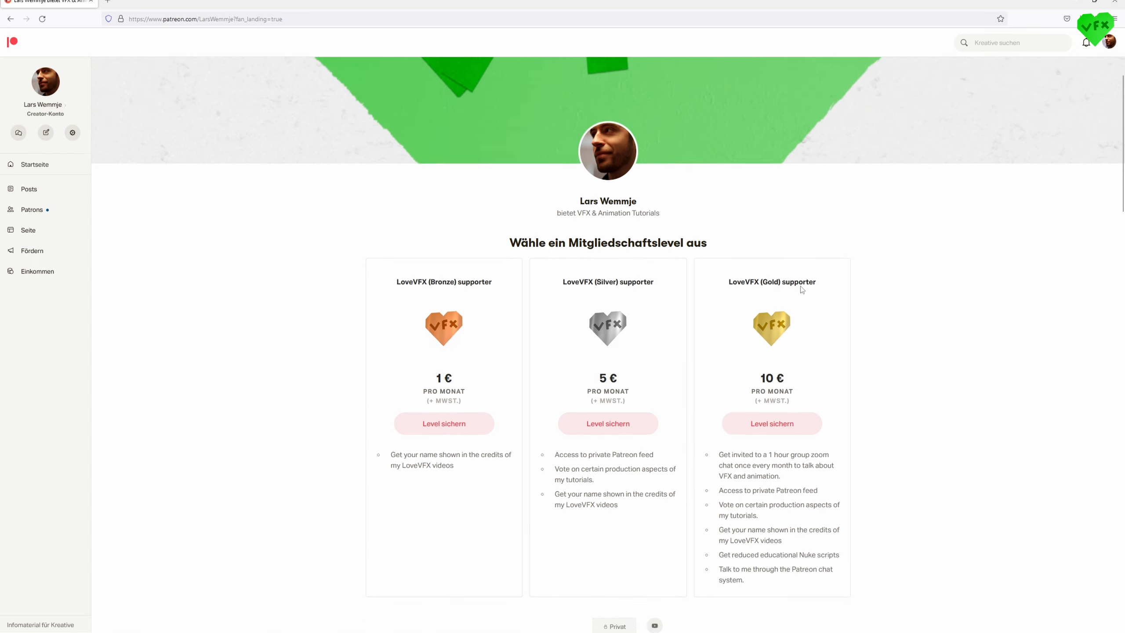
{"action": "scroll", "scroll_direction": "down", "scroll_amount": 3}
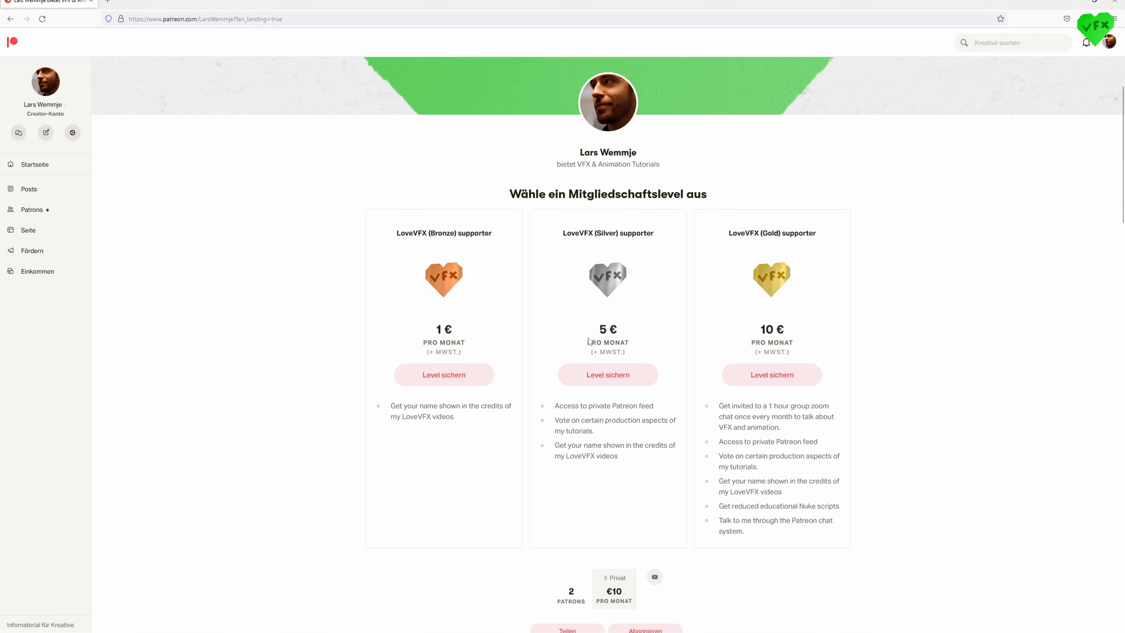
{"action": "mouse_move", "coordinate": [667, 514]}
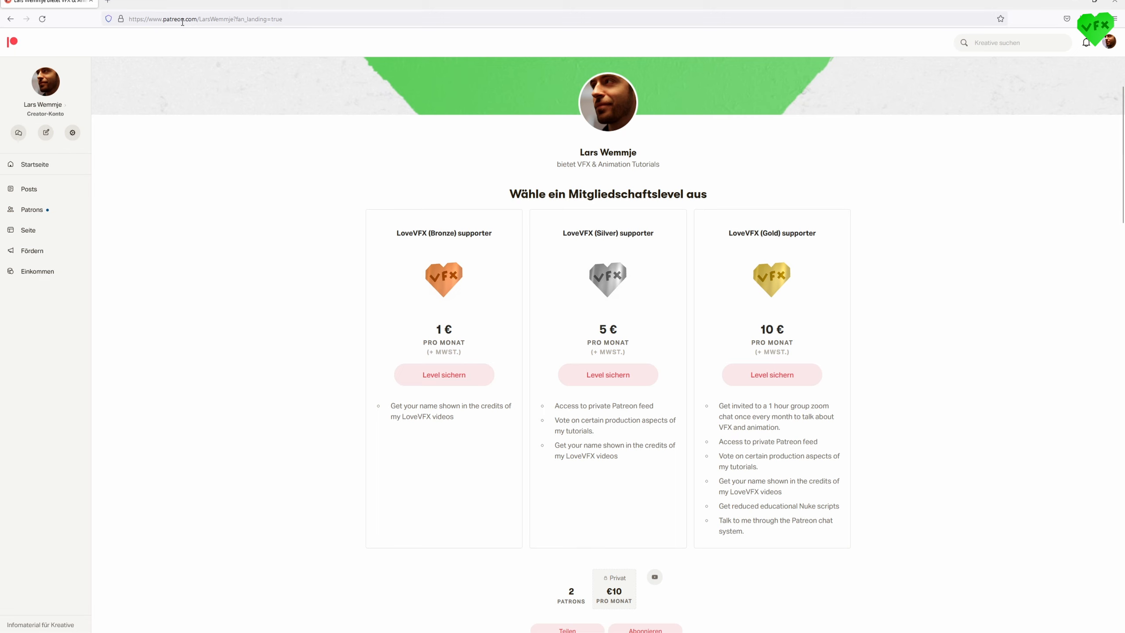
{"action": "mouse_move", "coordinate": [290, 222]}
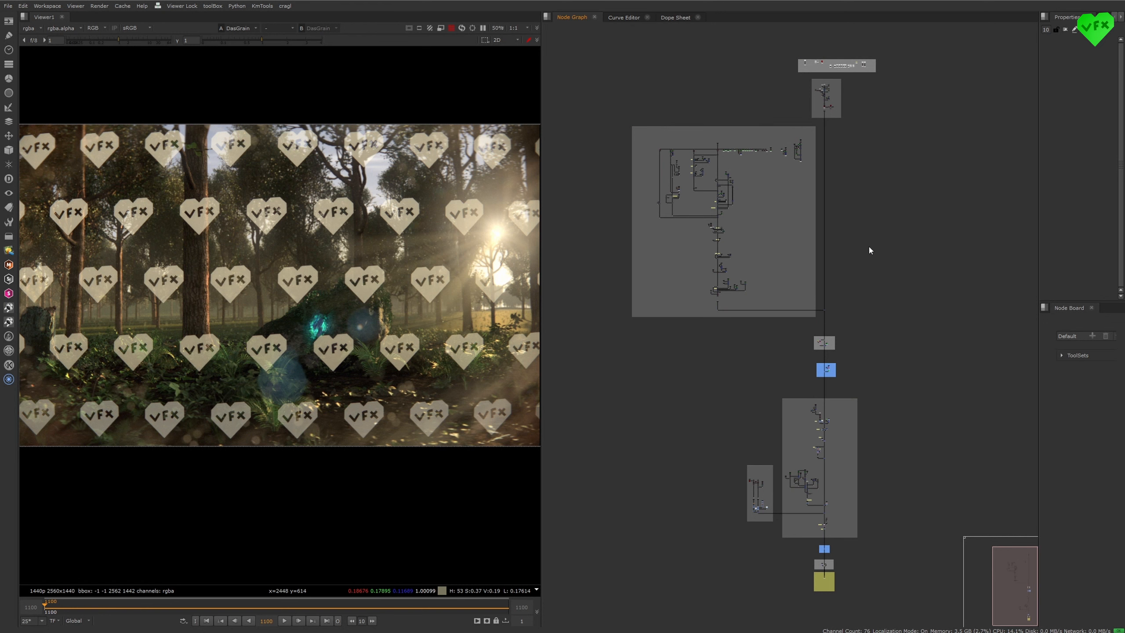
{"action": "mouse_move", "coordinate": [364, 277]}
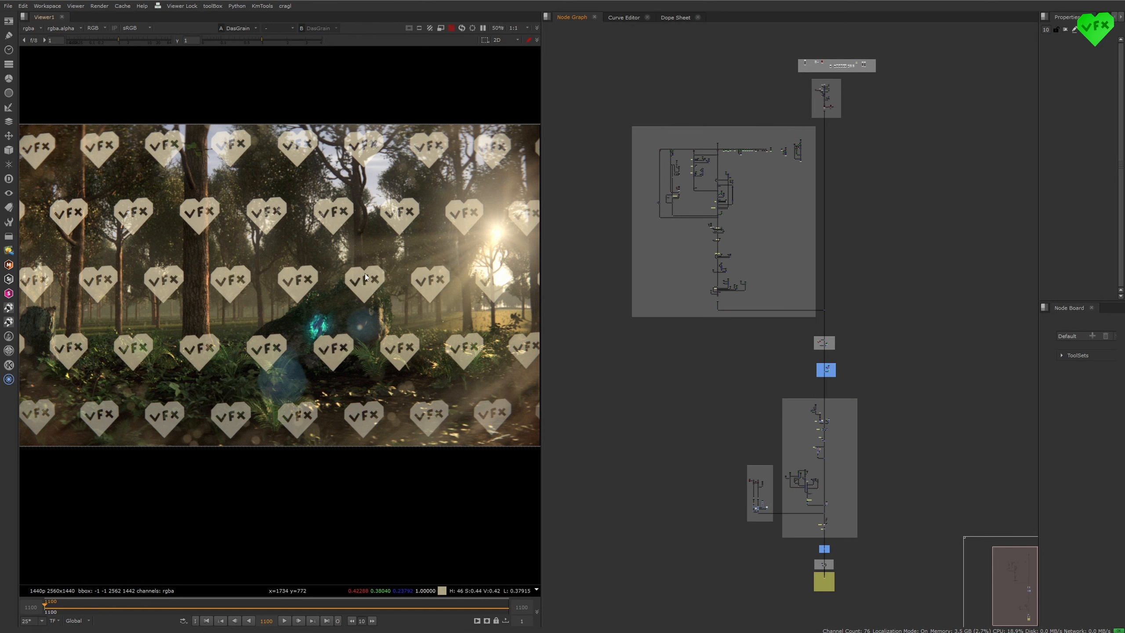
{"action": "mouse_move", "coordinate": [405, 311]}
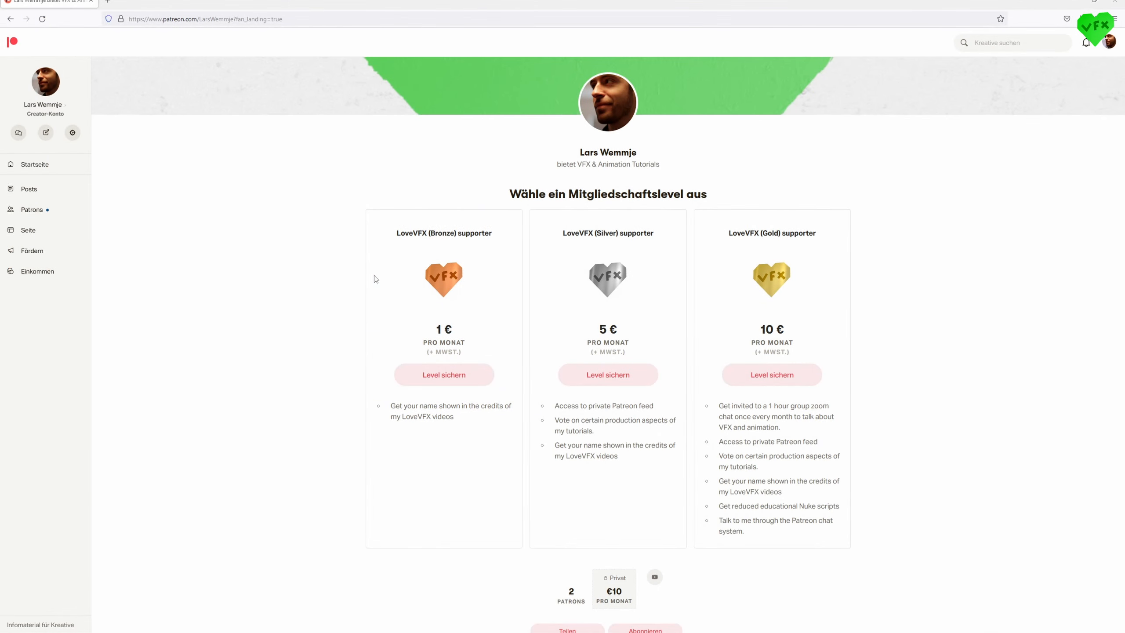
{"action": "mouse_move", "coordinate": [897, 308]}
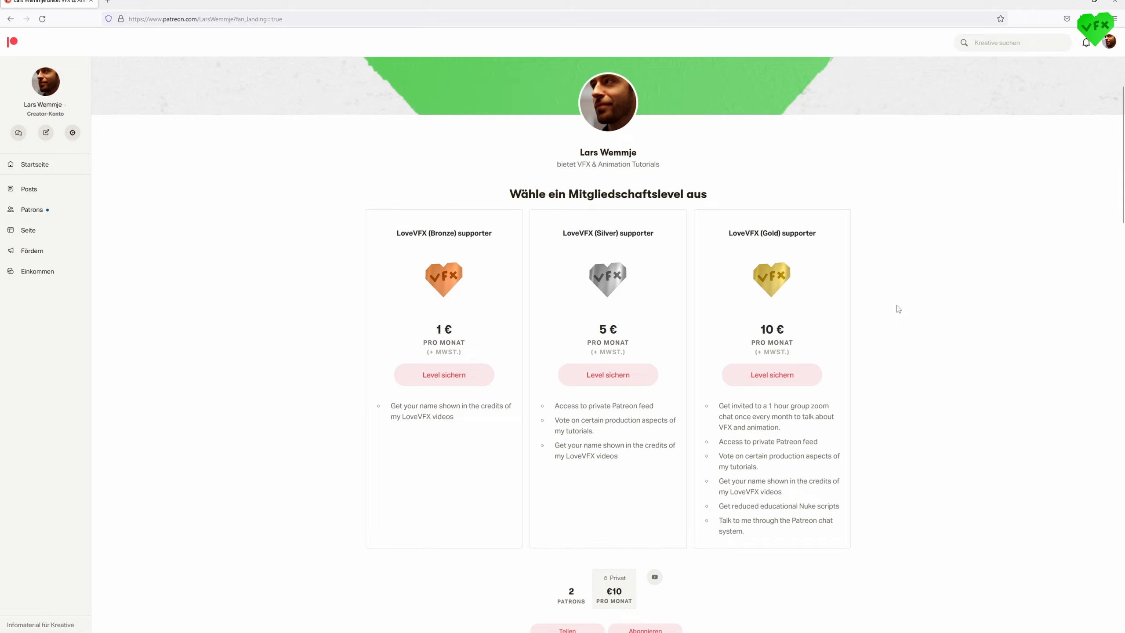
{"action": "scroll", "scroll_direction": "down", "scroll_amount": 3}
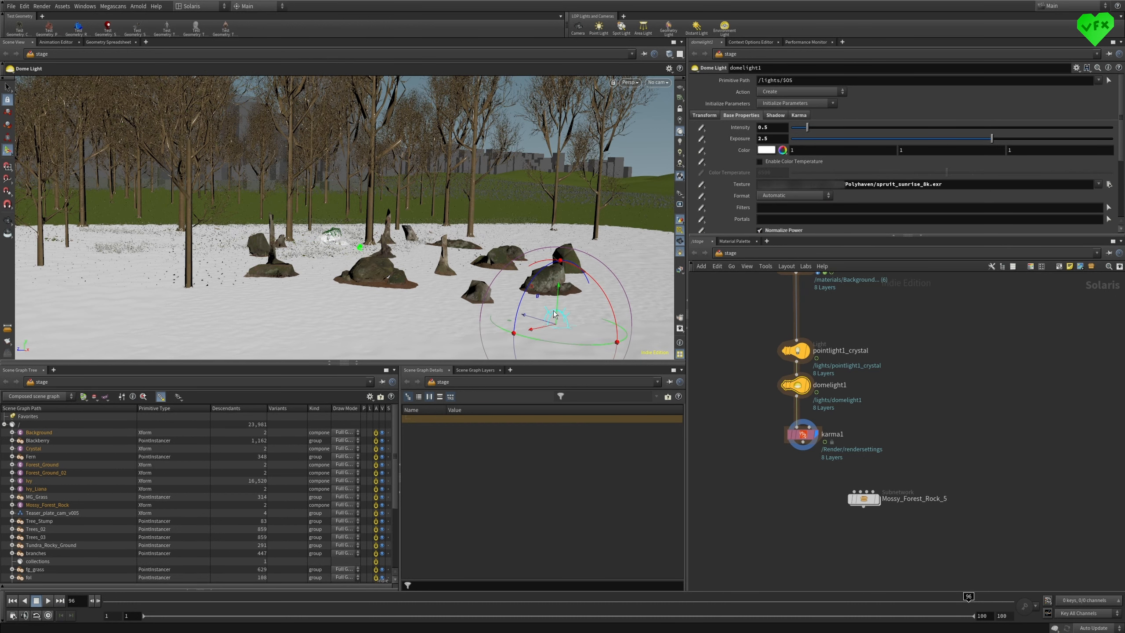
{"action": "mouse_move", "coordinate": [45, 112]}
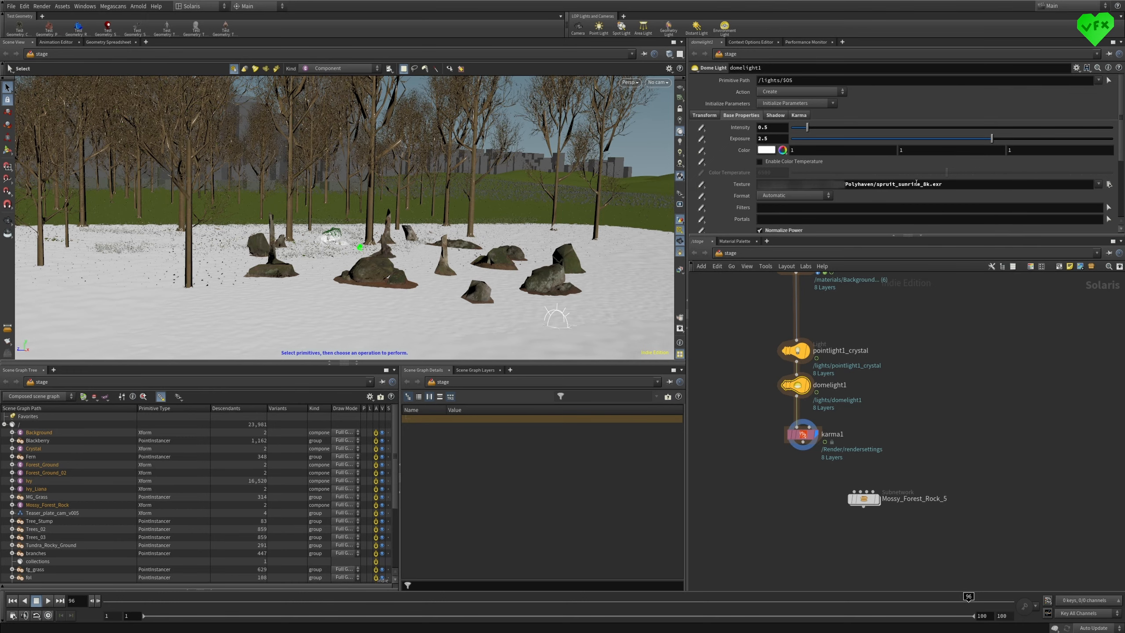
{"action": "mouse_move", "coordinate": [914, 317]}
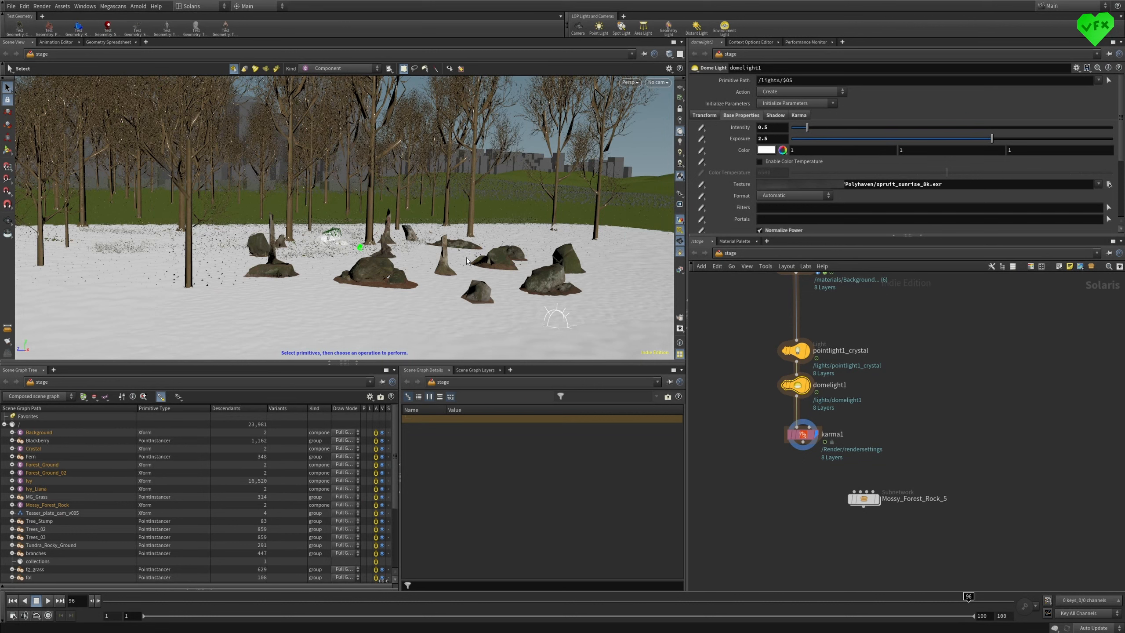
{"action": "left_click", "coordinate": [802, 434]}
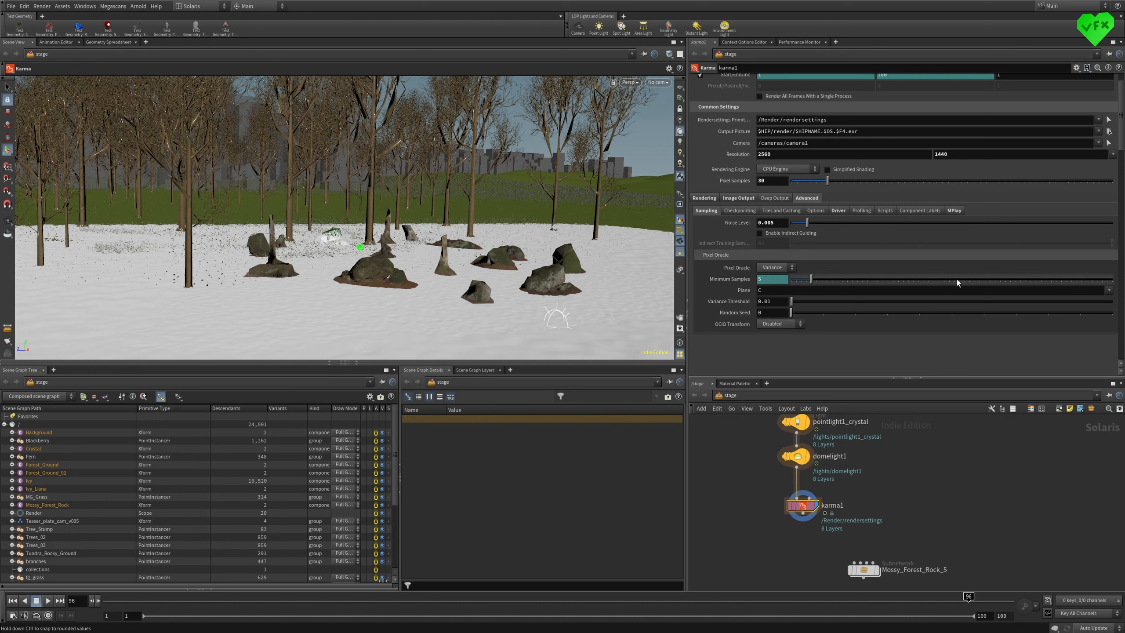
{"action": "mouse_move", "coordinate": [947, 282]}
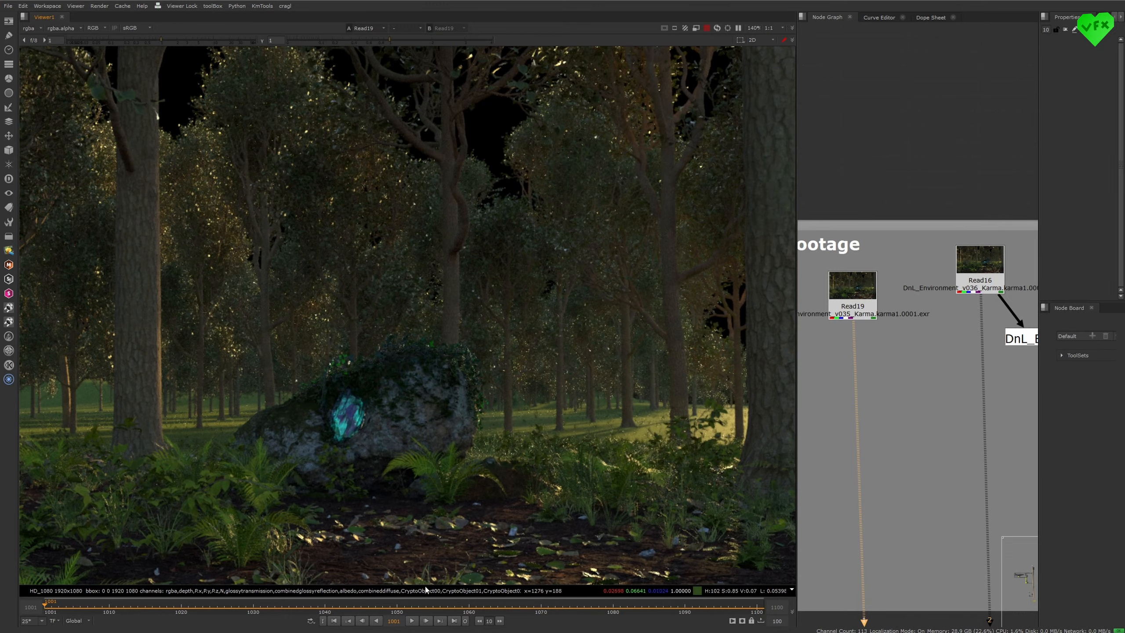
{"action": "left_click", "coordinate": [425, 620]}
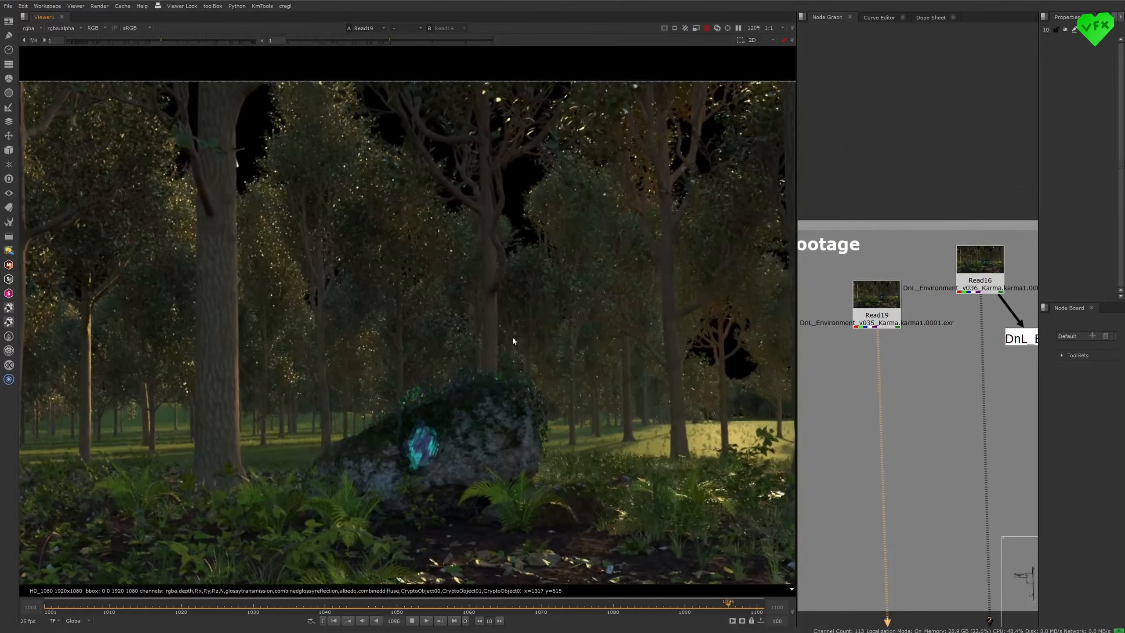
{"action": "left_click", "coordinate": [416, 620]}
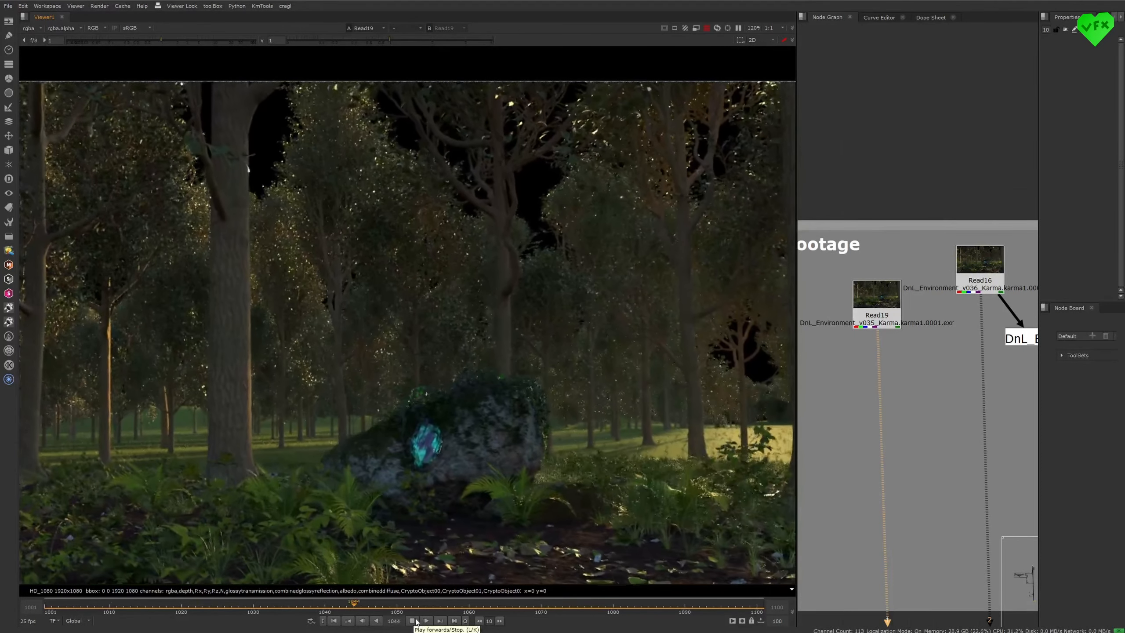
{"action": "left_click", "coordinate": [411, 620]}
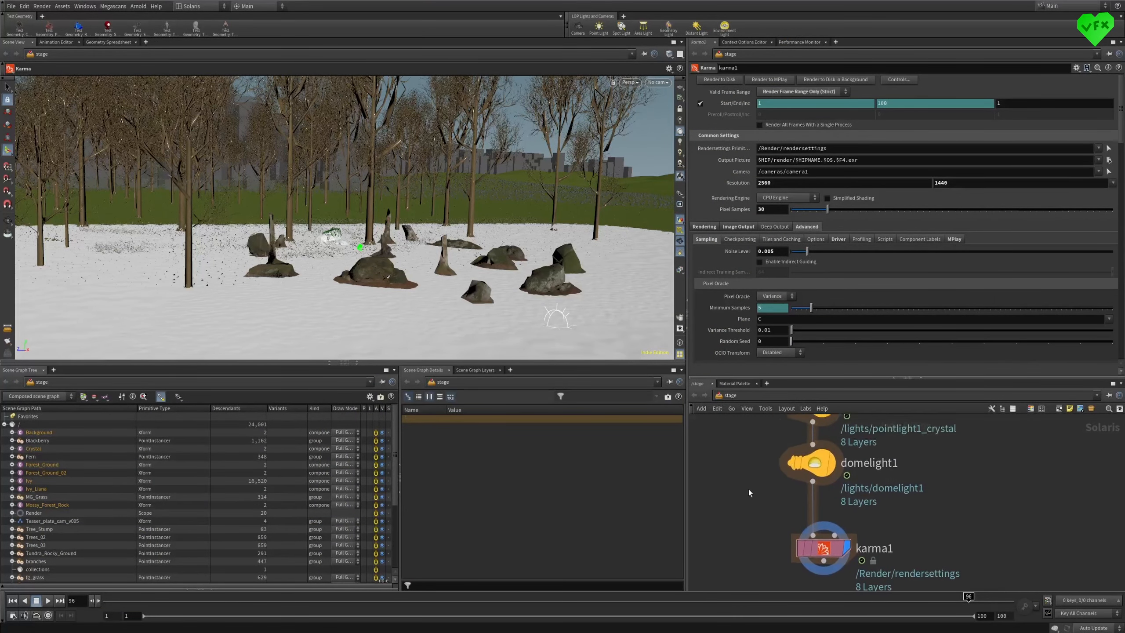
{"action": "scroll", "scroll_direction": "down", "scroll_amount": 3}
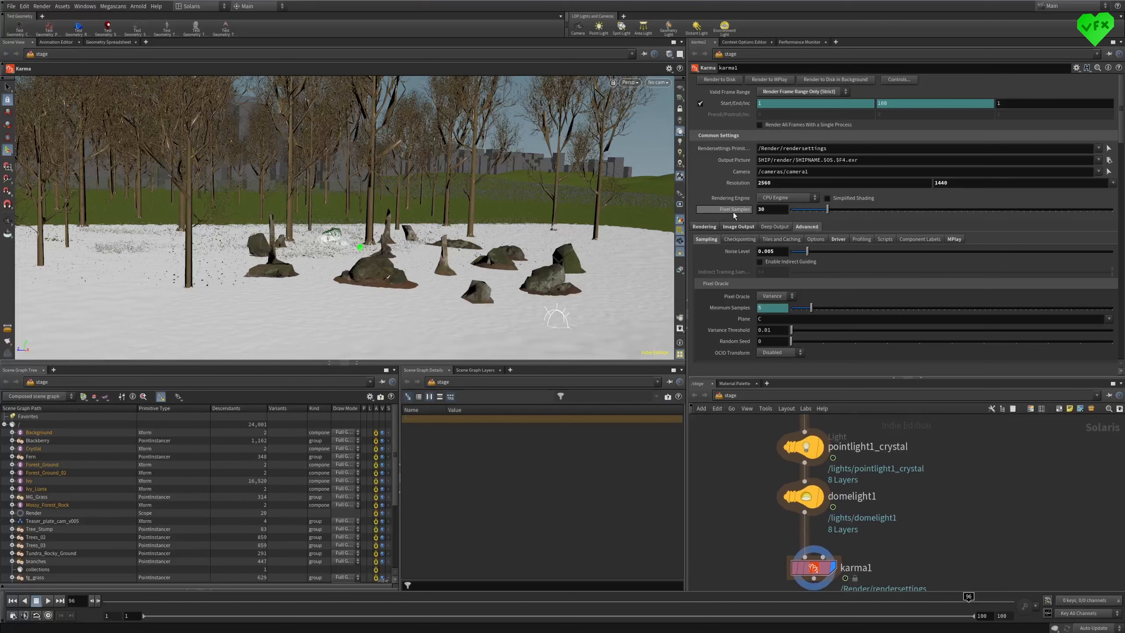
{"action": "mouse_move", "coordinate": [735, 251]}
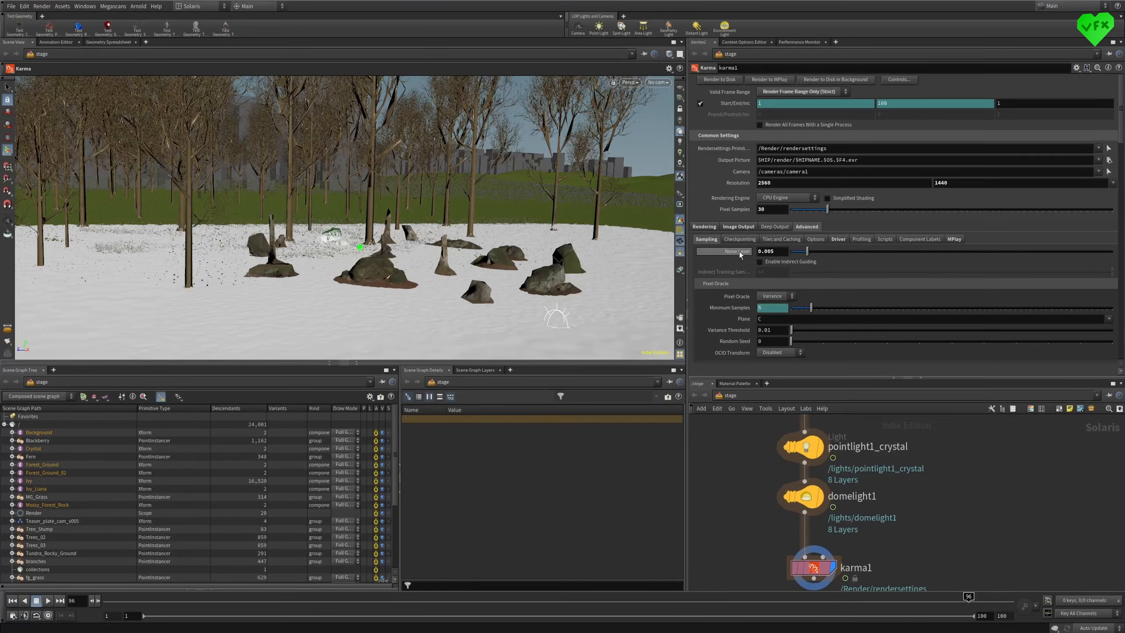
{"action": "left_click", "coordinate": [737, 227]}
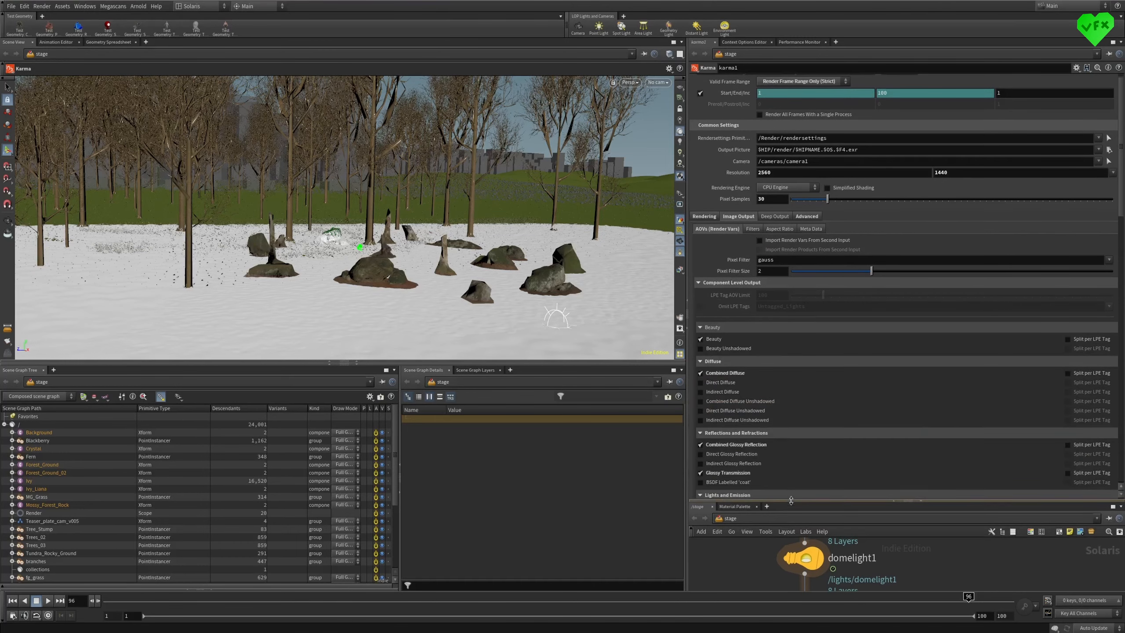
{"action": "scroll", "scroll_direction": "down", "scroll_amount": 3}
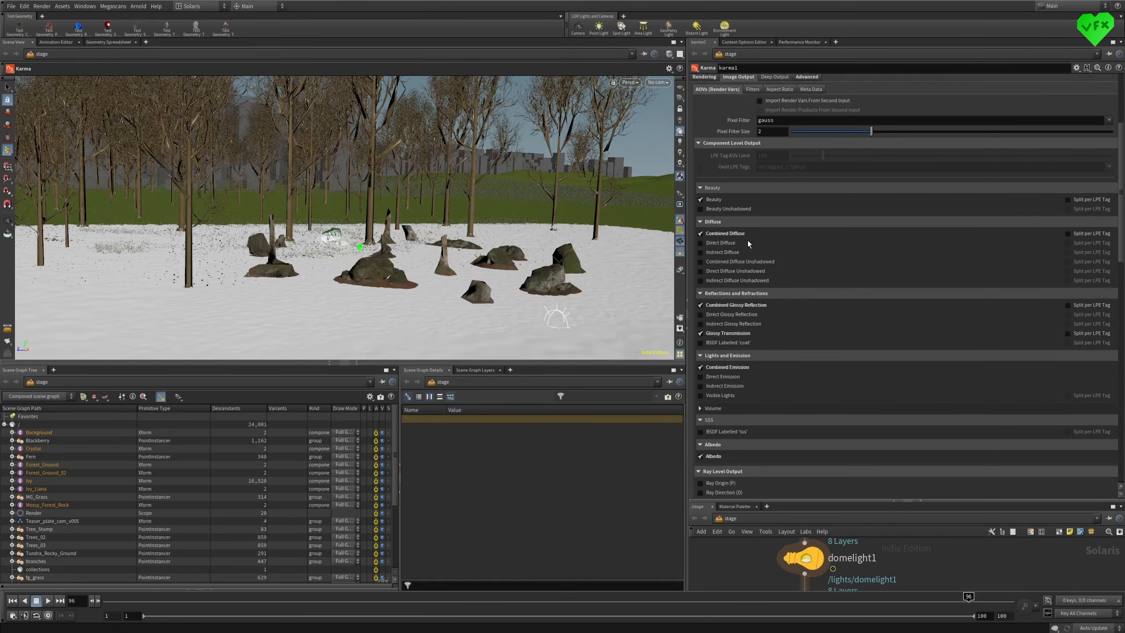
{"action": "scroll", "scroll_direction": "down", "scroll_amount": 3}
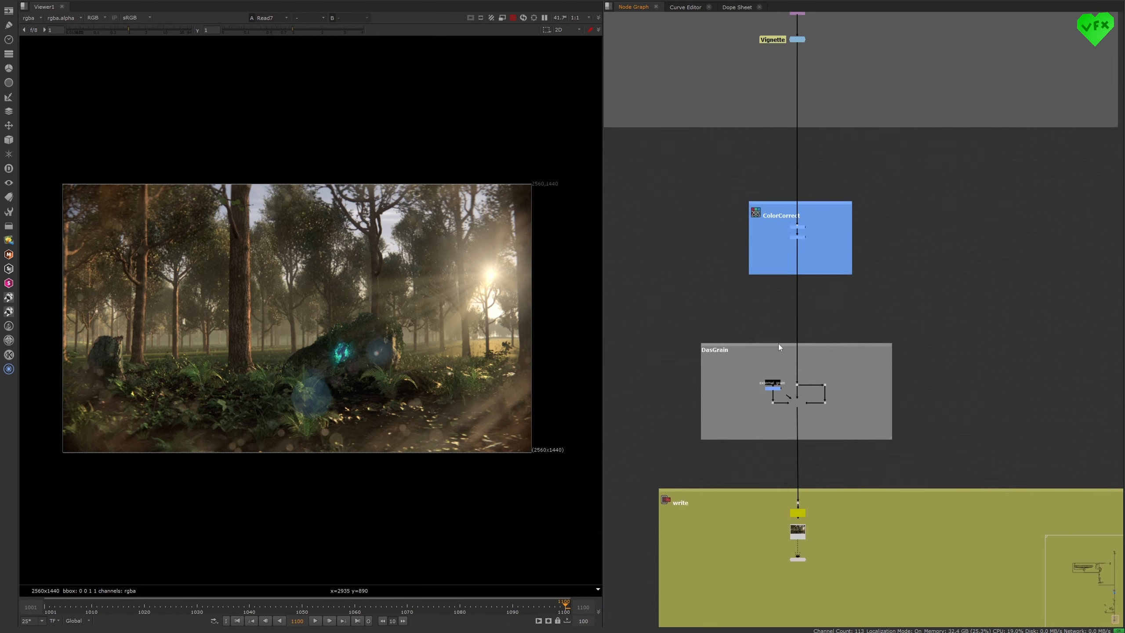
Step: Zoom the Node Graph out to show the whole forest script beside the finished image
{"action": "scroll", "scroll_direction": "down", "scroll_amount": 3}
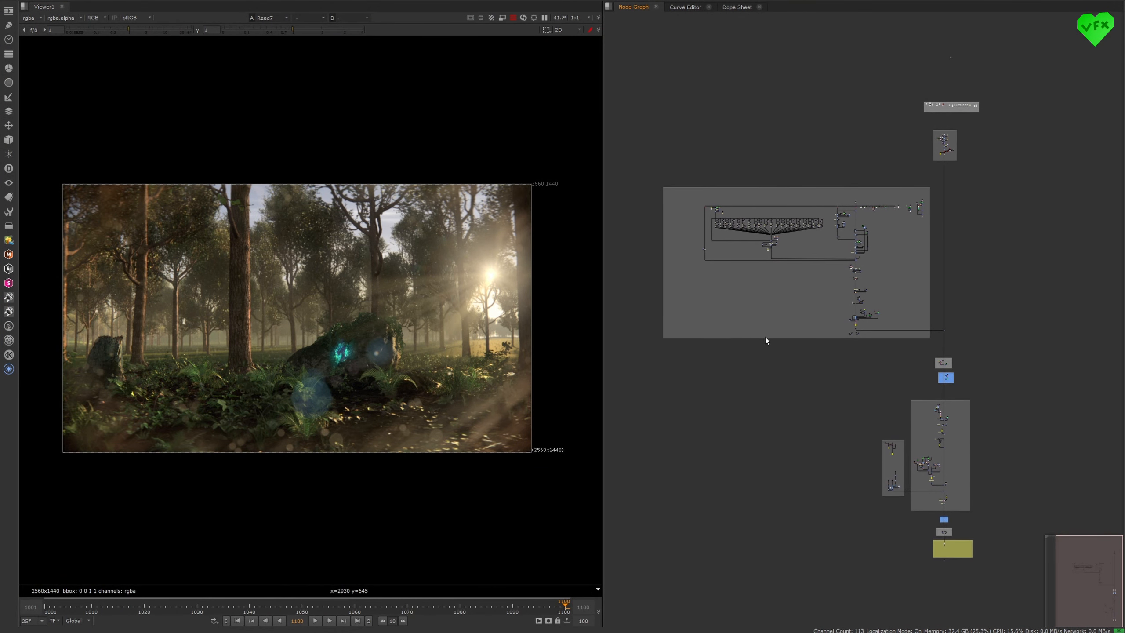
{"action": "mouse_move", "coordinate": [900, 268]}
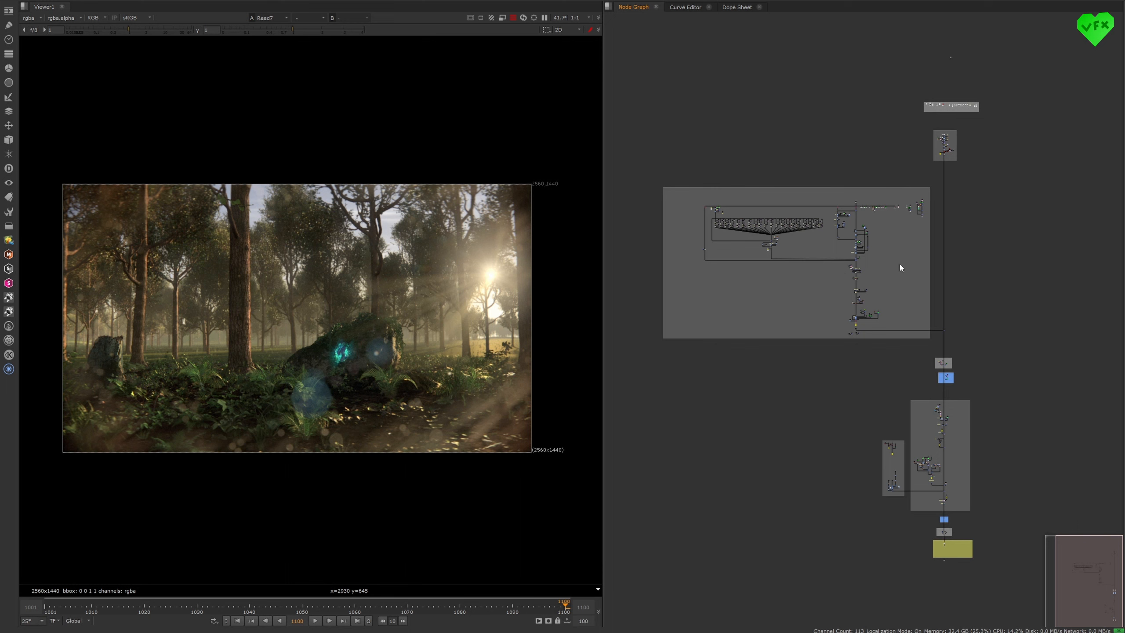
{"action": "mouse_move", "coordinate": [812, 271]}
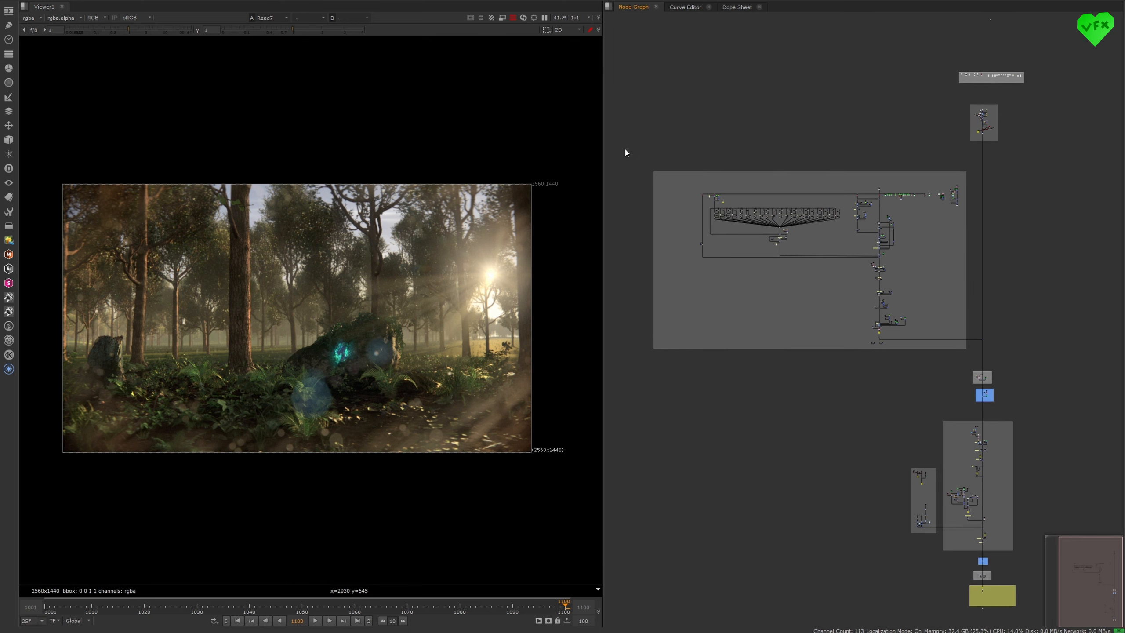
{"action": "left_click", "coordinate": [990, 77]}
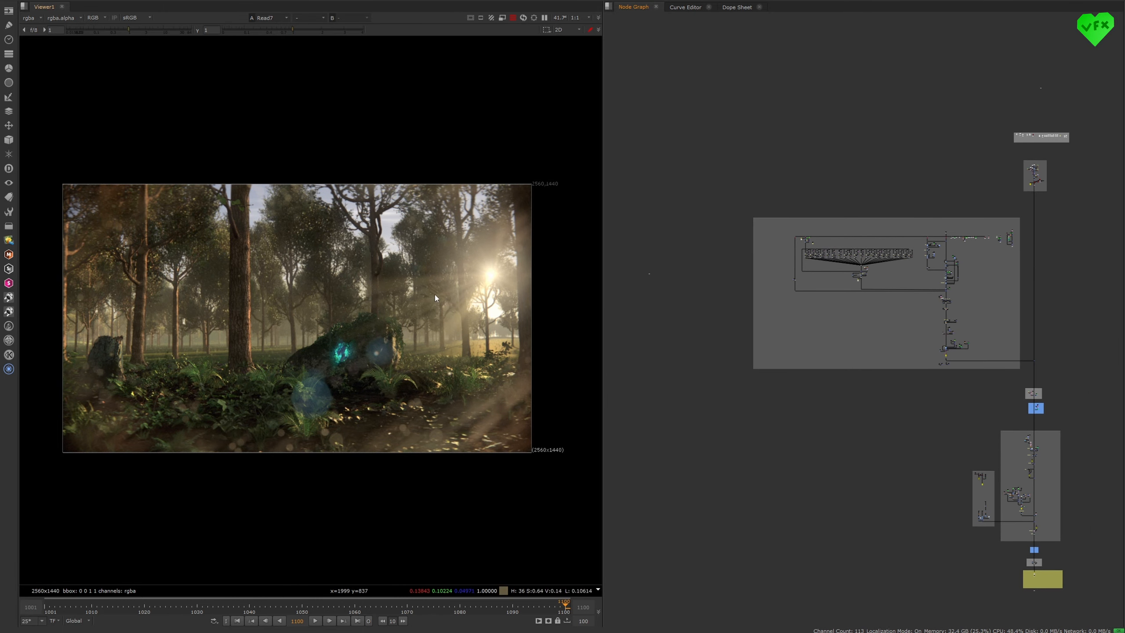
{"action": "mouse_move", "coordinate": [380, 438]}
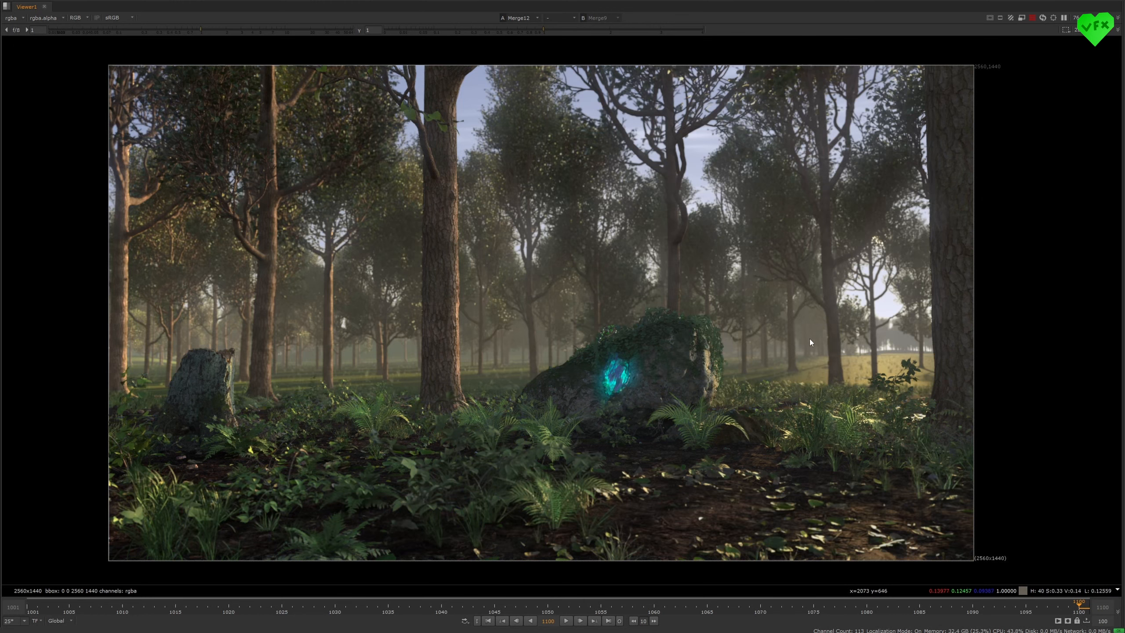
Step: Maximize the Viewer and compare Merge12 with the earlier Merge9 stage on the glowing rock
{"action": "left_click", "coordinate": [518, 17]}
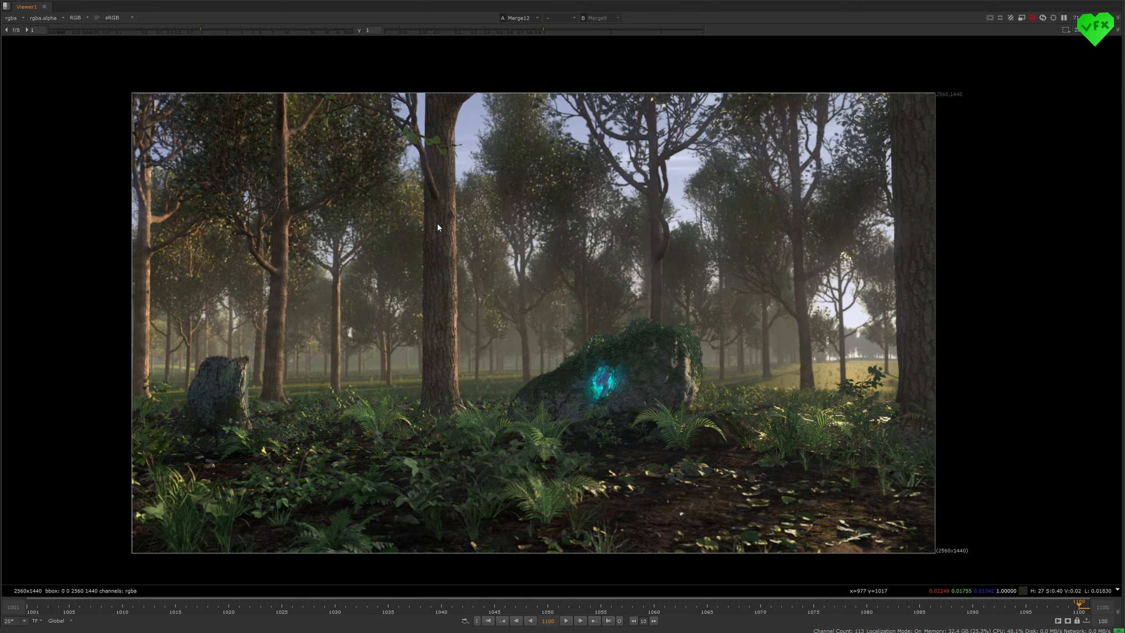
{"action": "mouse_move", "coordinate": [699, 505]}
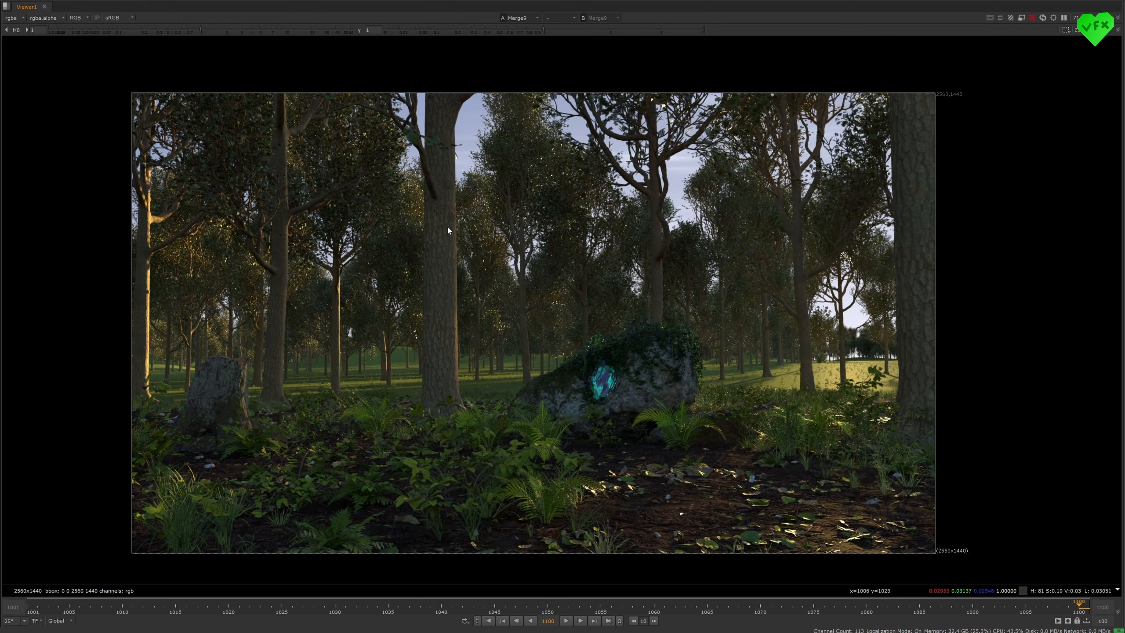
{"action": "mouse_move", "coordinate": [441, 224]}
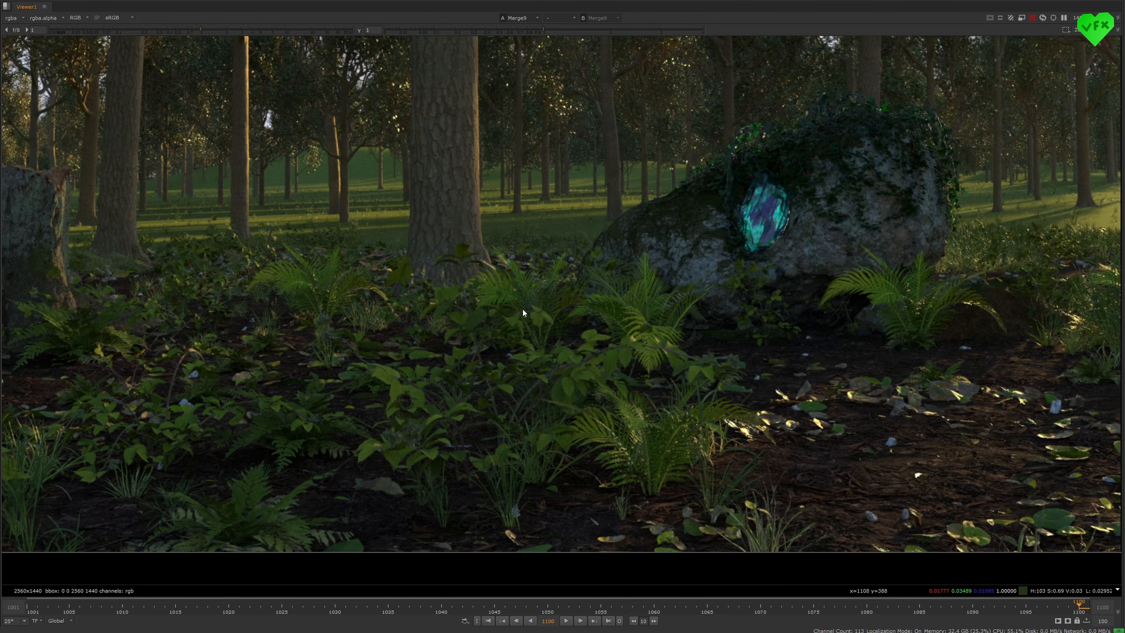
{"action": "left_click", "coordinate": [32, 7]}
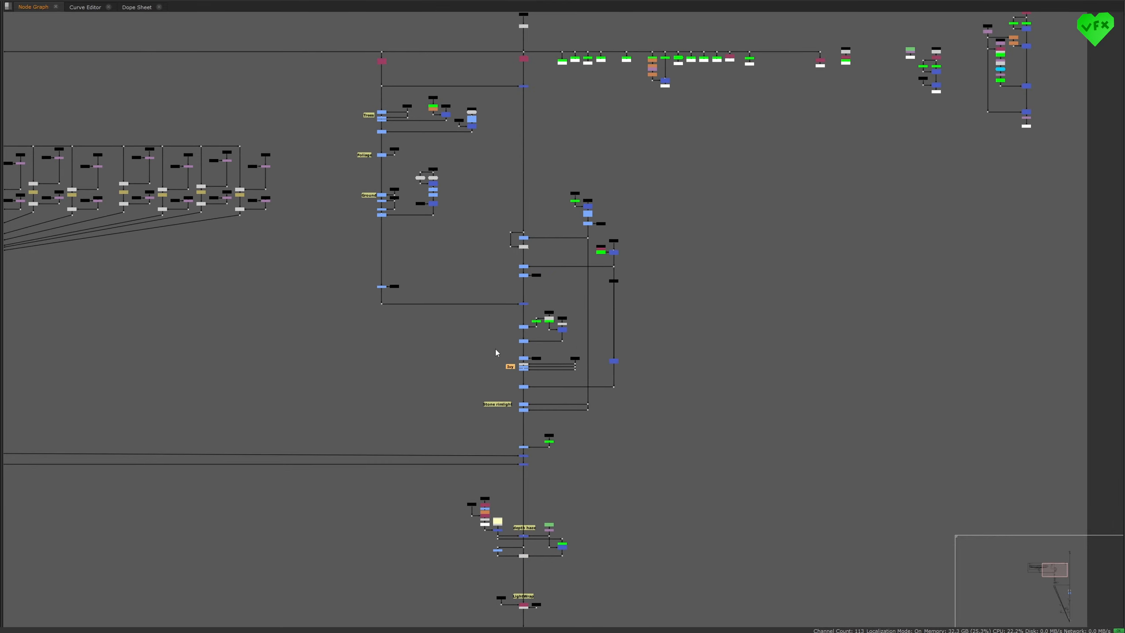
{"action": "mouse_move", "coordinate": [736, 235]}
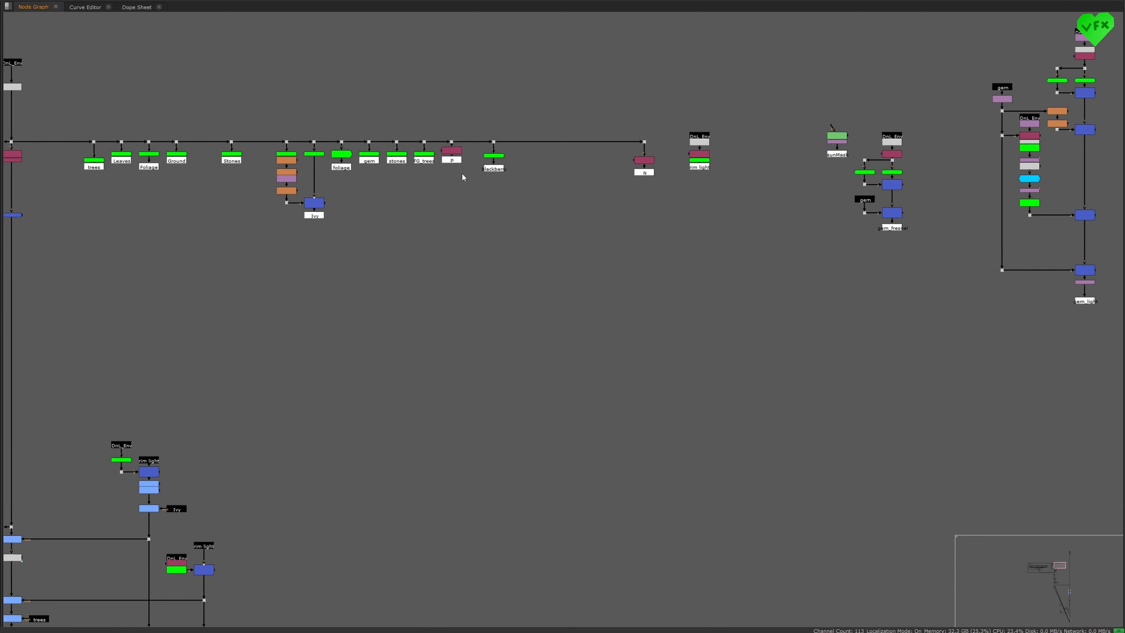
{"action": "mouse_move", "coordinate": [455, 159]}
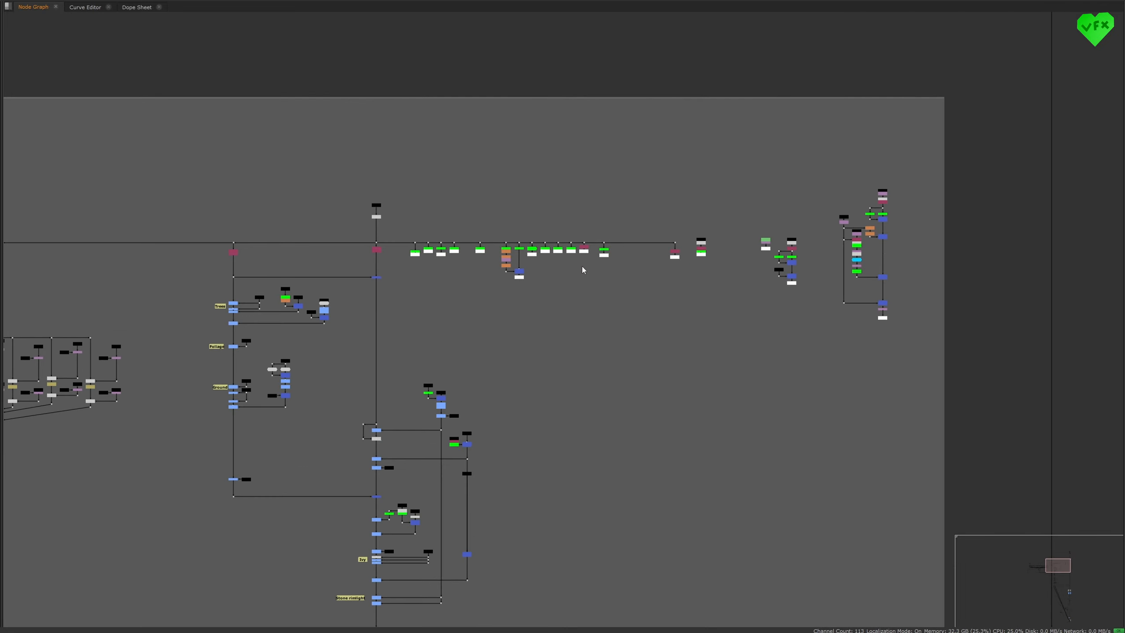
{"action": "mouse_move", "coordinate": [569, 257]}
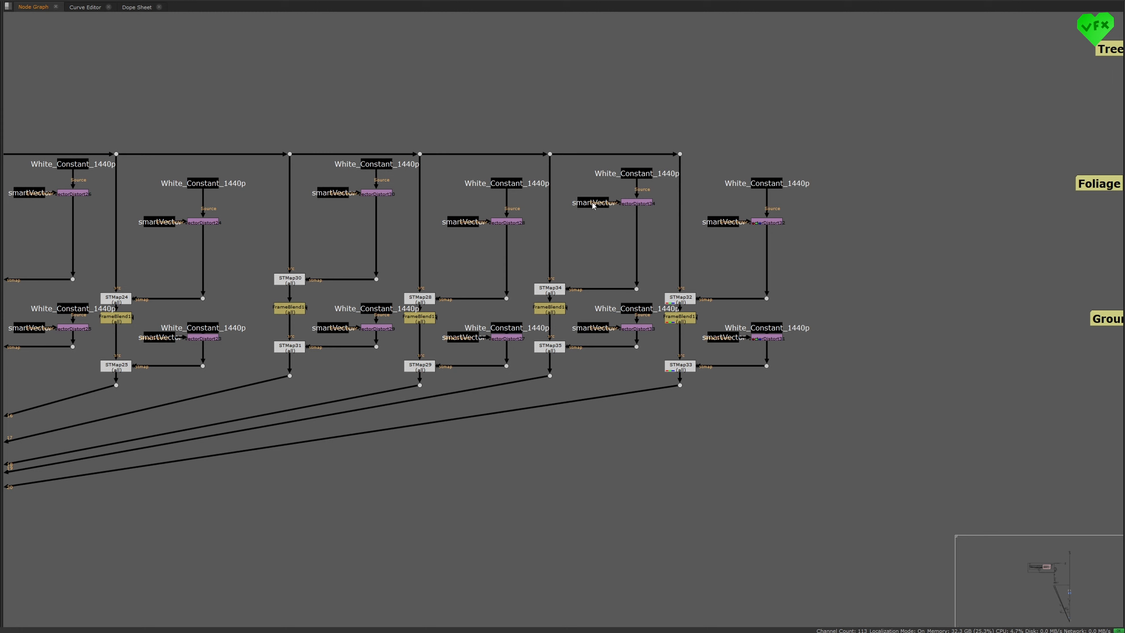
Step: Zoom into the smartVector/STMap nodes for the Trees, Foliage and Ground passes
{"action": "left_click", "coordinate": [590, 202]}
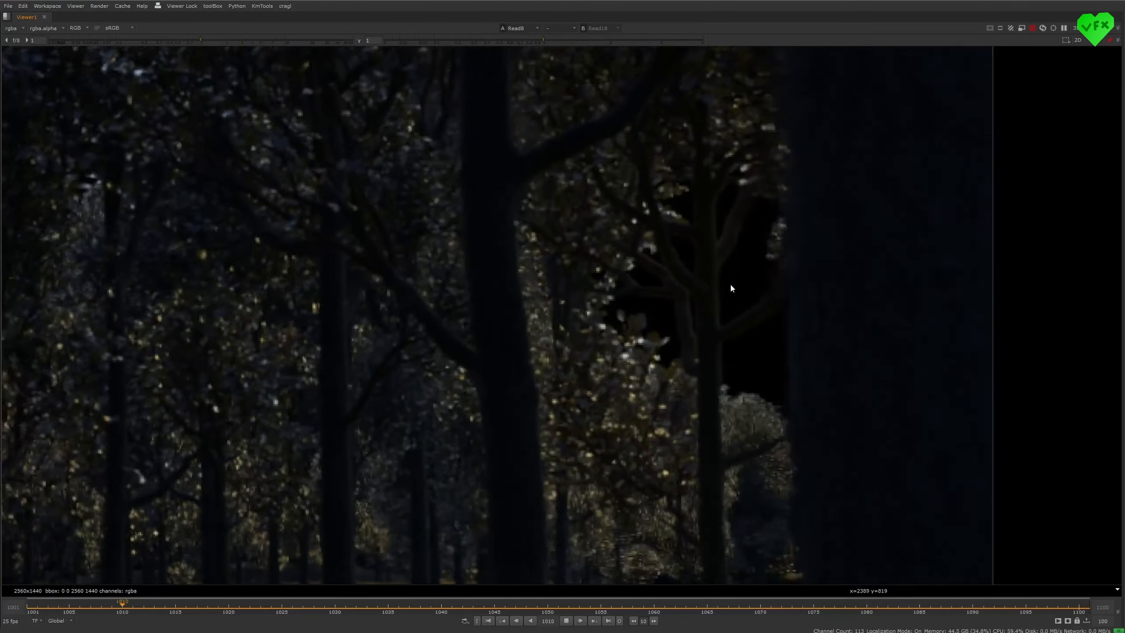
Step: View a tree lighting pass Read node alone in the maximized Viewer
{"action": "left_click", "coordinate": [580, 620]}
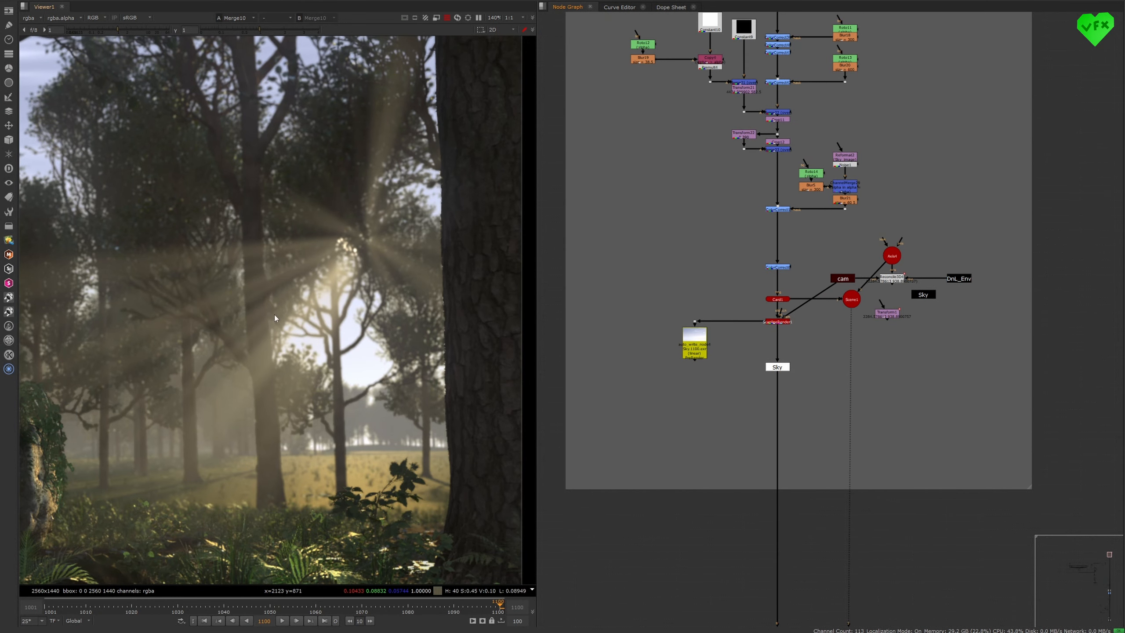
Step: View the isolated GodRays pass, then Merge10 with the rays layered over the forest plate
{"action": "left_click", "coordinate": [886, 314]}
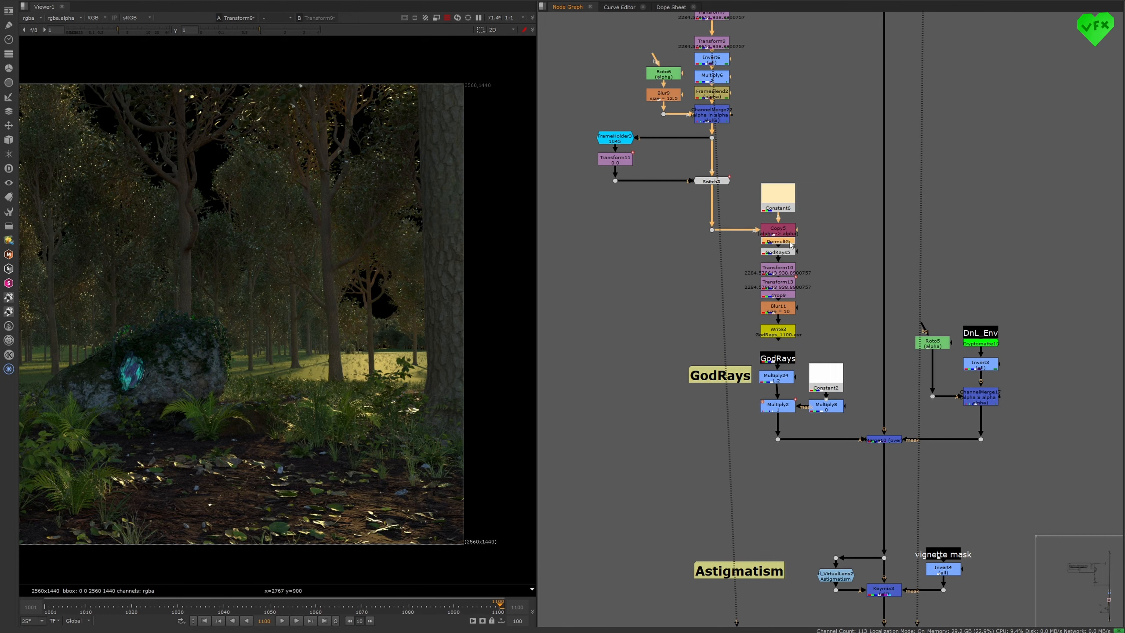
{"action": "left_click", "coordinate": [776, 230]}
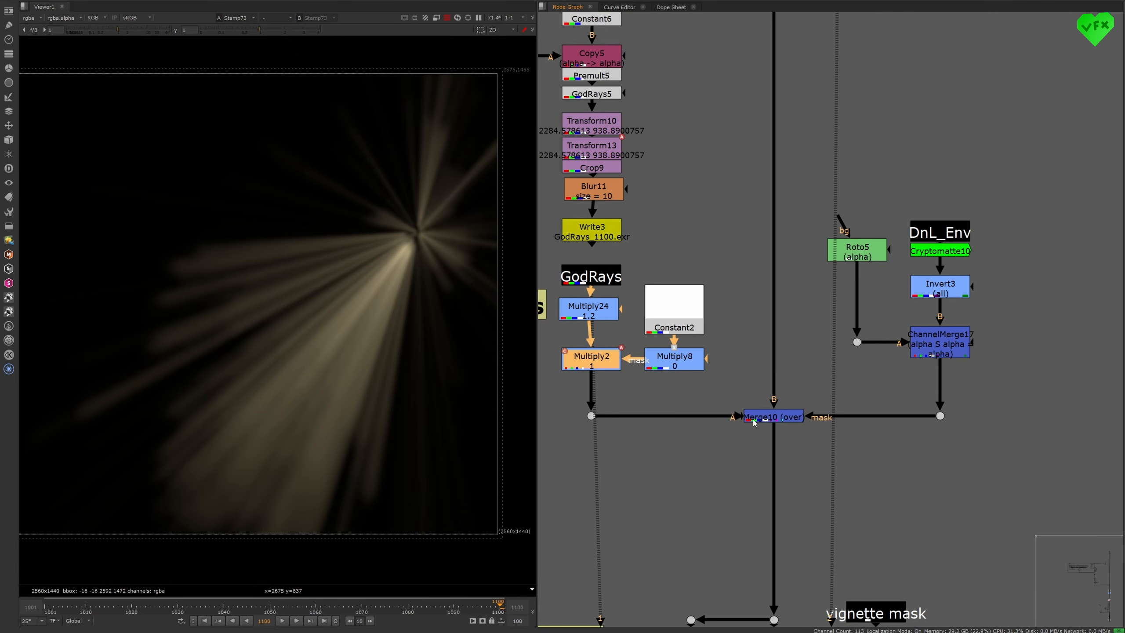
{"action": "left_click", "coordinate": [772, 416]}
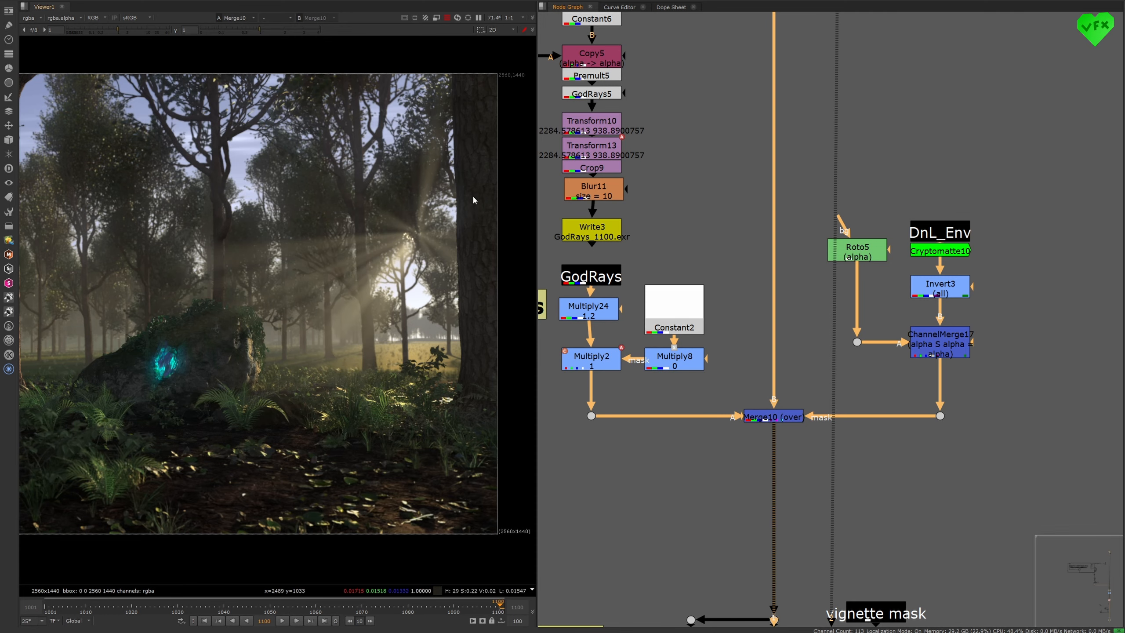